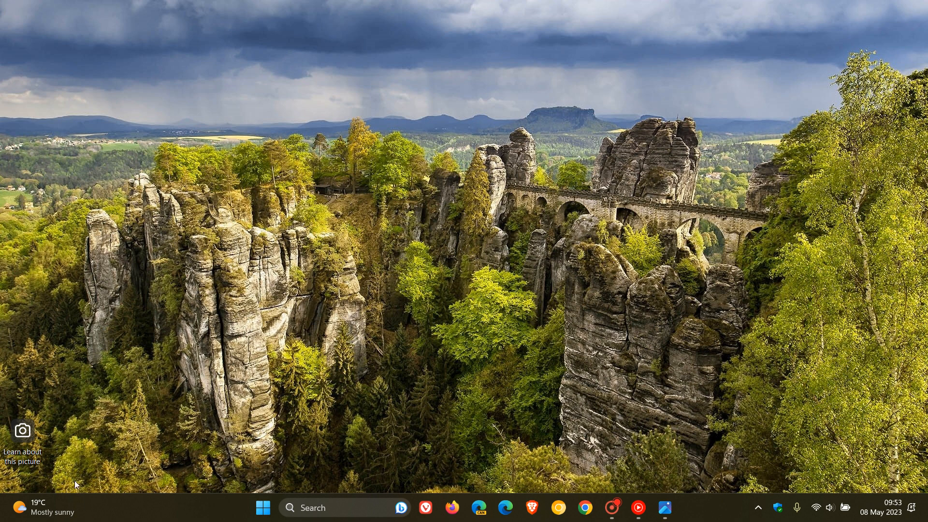
Open the Widgets board from the taskbar weather button to see weather, traffic and news.
{"action": "left_click", "coordinate": [39, 508]}
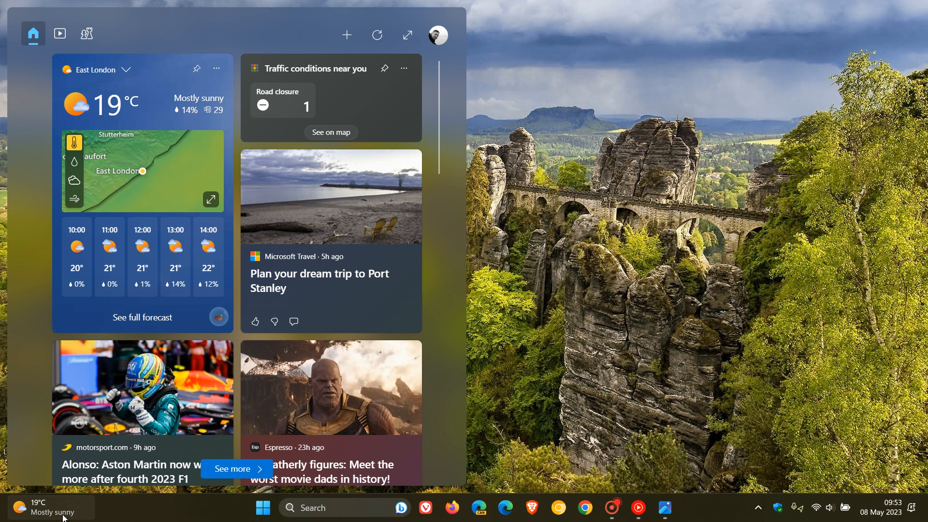
Expand the Widgets board to full screen so news shows in four columns.
{"action": "left_click", "coordinate": [407, 35]}
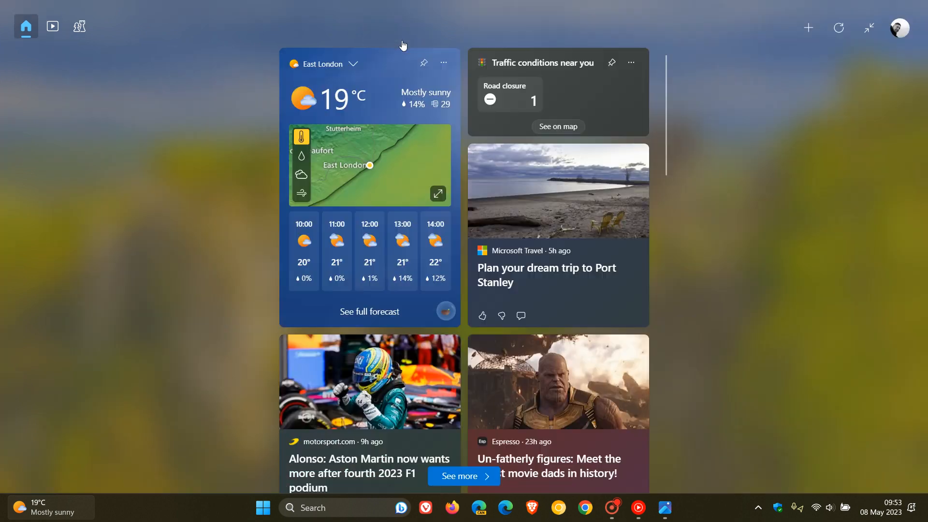
{"action": "left_click", "coordinate": [869, 28]}
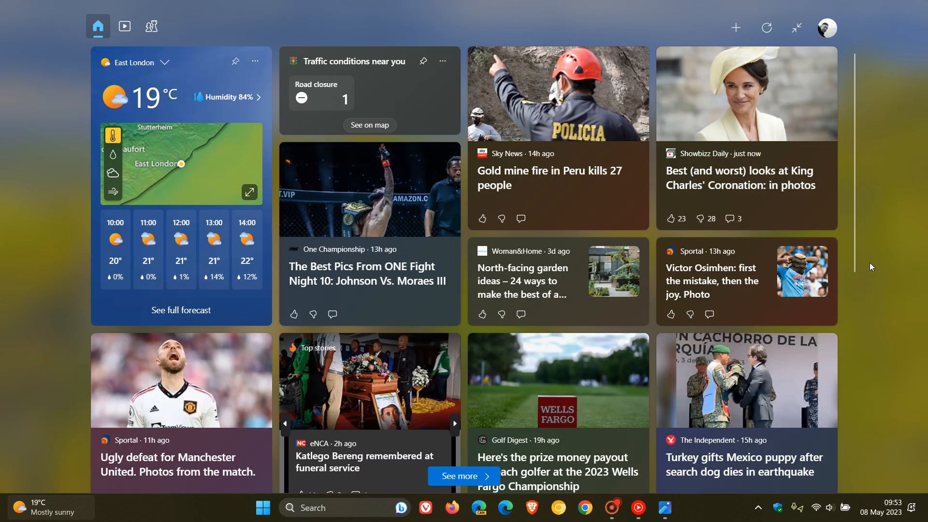
{"action": "mouse_move", "coordinate": [262, 288]}
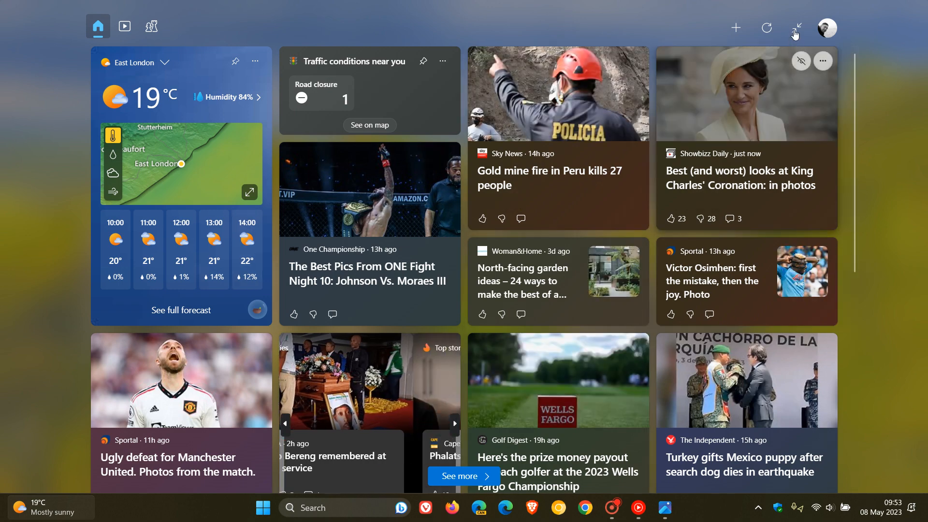
Collapse the board back to its compact panel and close it to the desktop.
{"action": "left_click", "coordinate": [795, 28]}
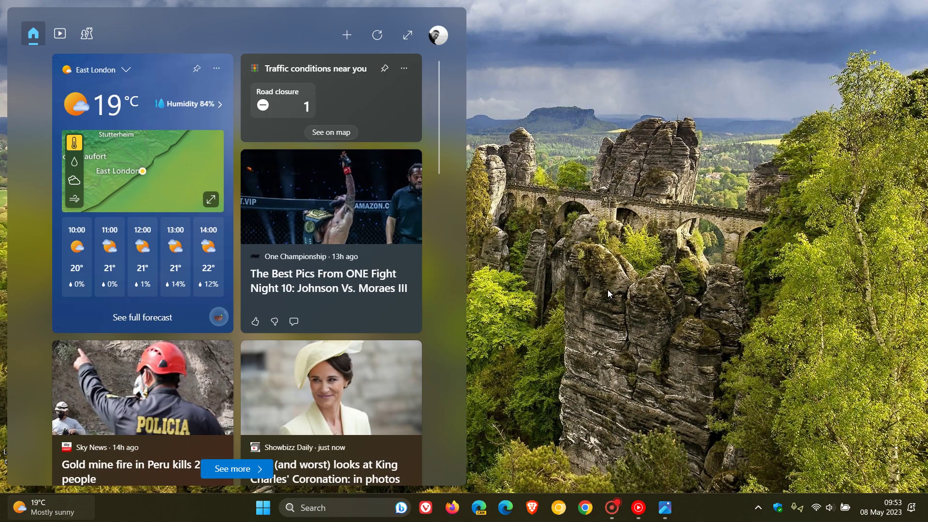
{"action": "mouse_move", "coordinate": [332, 387]}
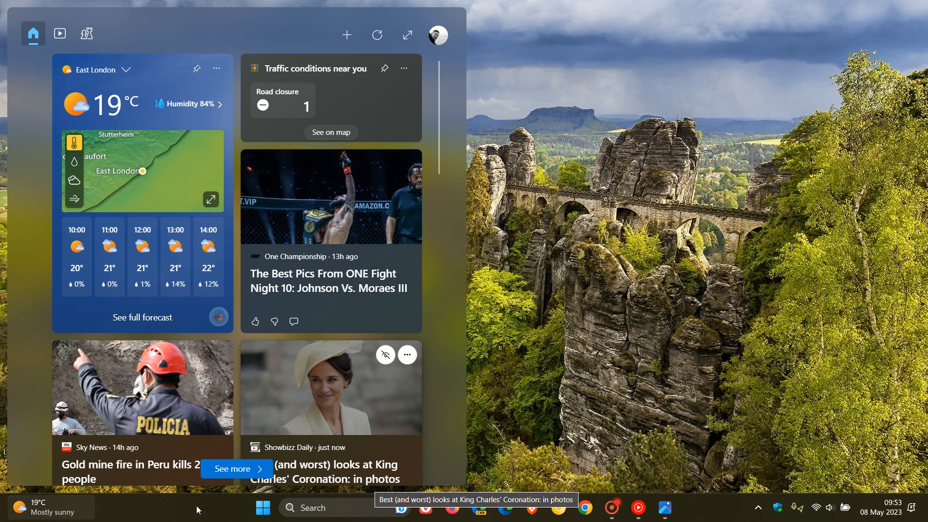
{"action": "mouse_move", "coordinate": [703, 302]}
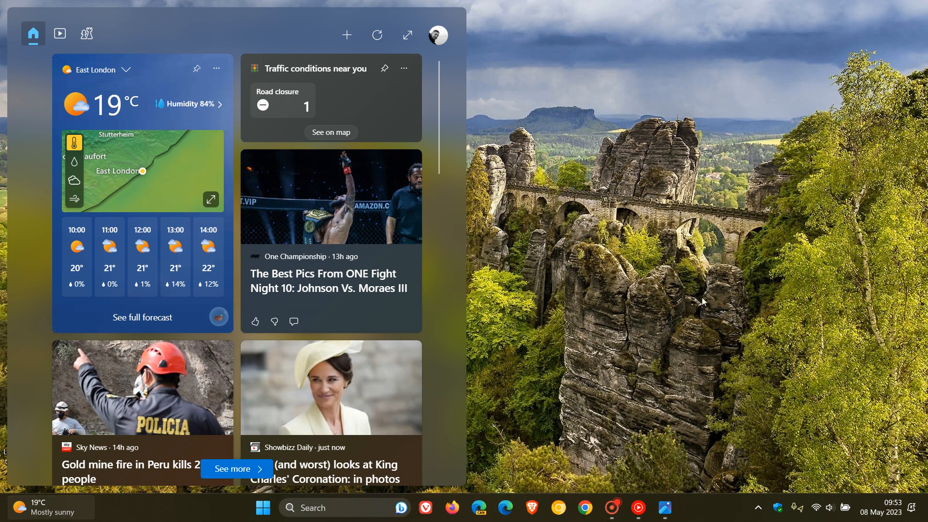
{"action": "mouse_move", "coordinate": [626, 291]}
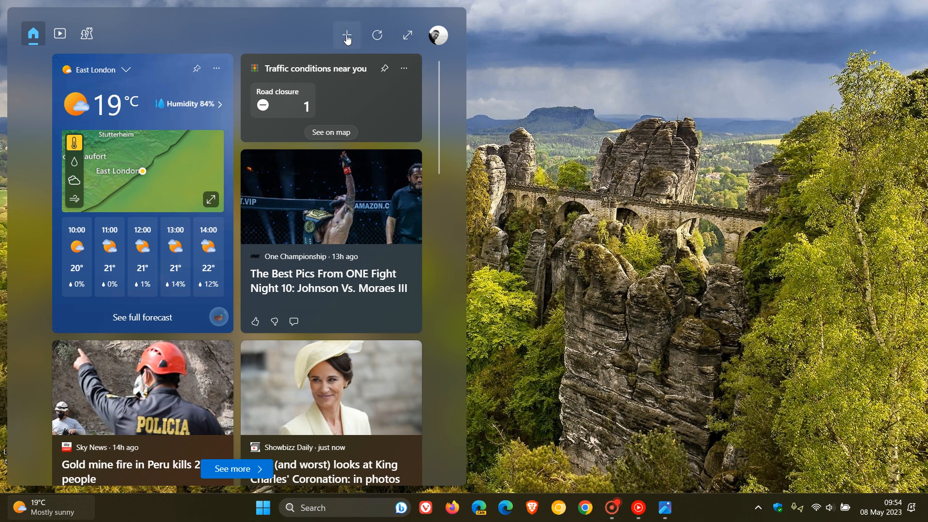
{"action": "left_click", "coordinate": [346, 35]}
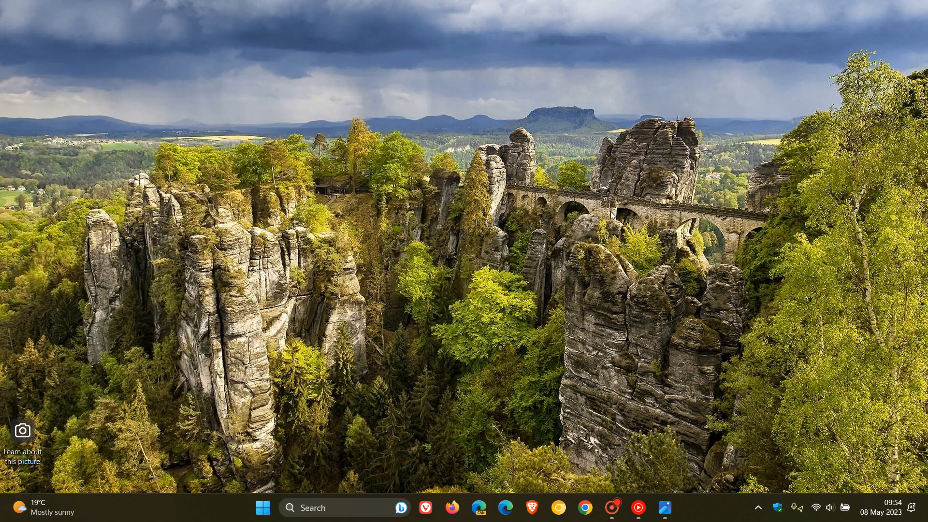
{"action": "mouse_move", "coordinate": [607, 215]}
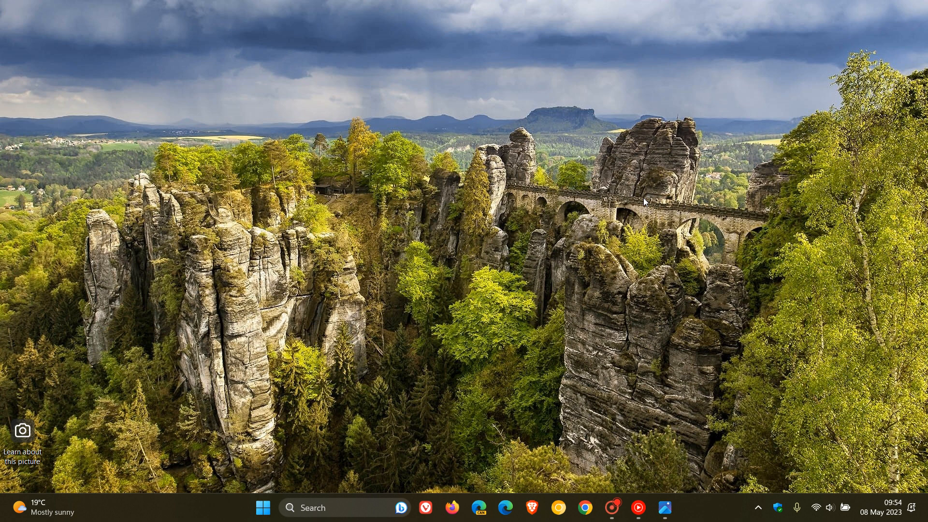
{"action": "mouse_move", "coordinate": [539, 119]}
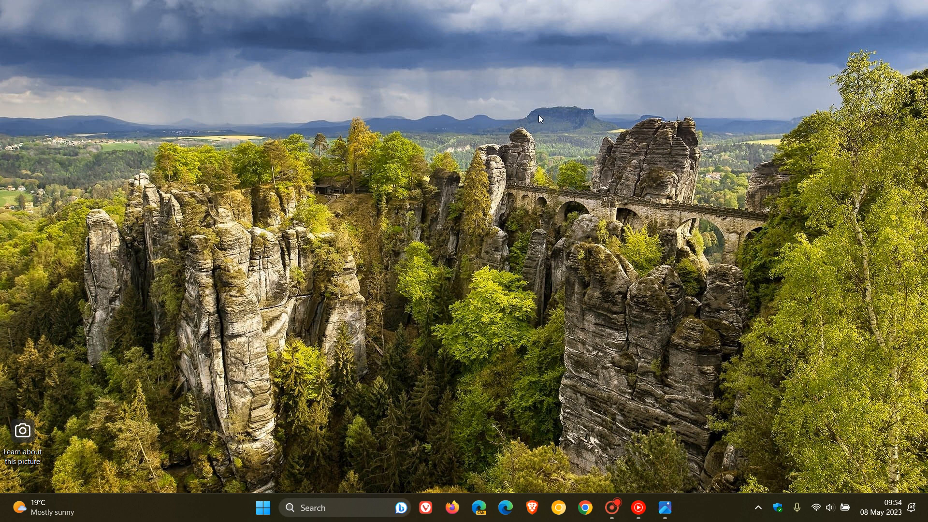
{"action": "mouse_move", "coordinate": [663, 199]}
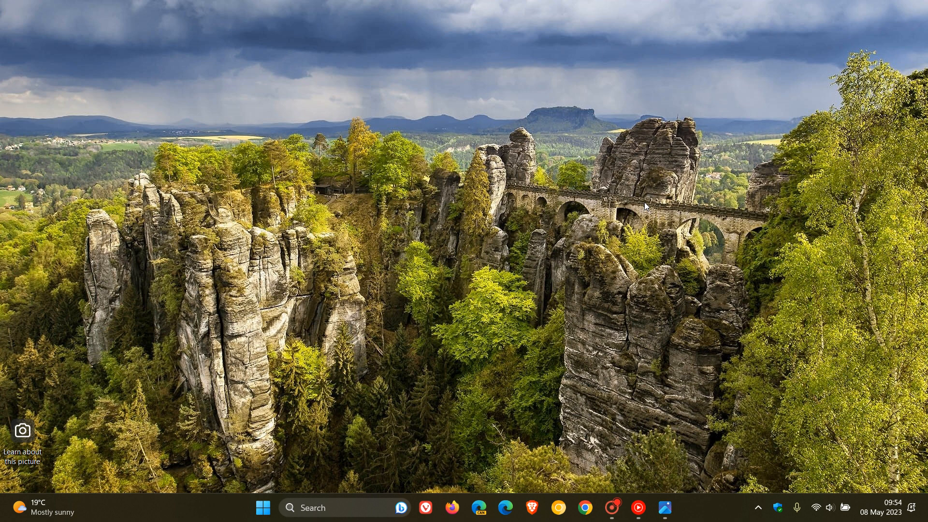
{"action": "mouse_move", "coordinate": [635, 164]}
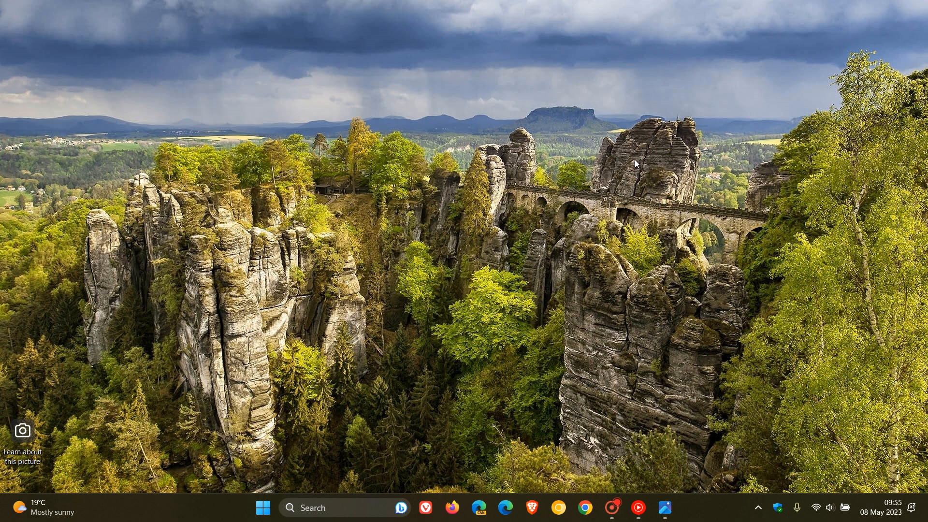
{"action": "mouse_move", "coordinate": [707, 240]}
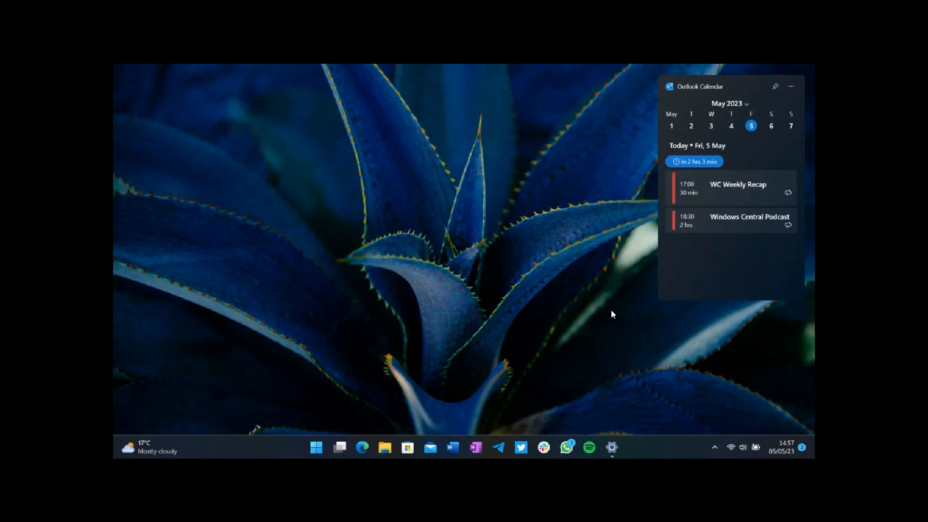
{"action": "mouse_move", "coordinate": [597, 204]}
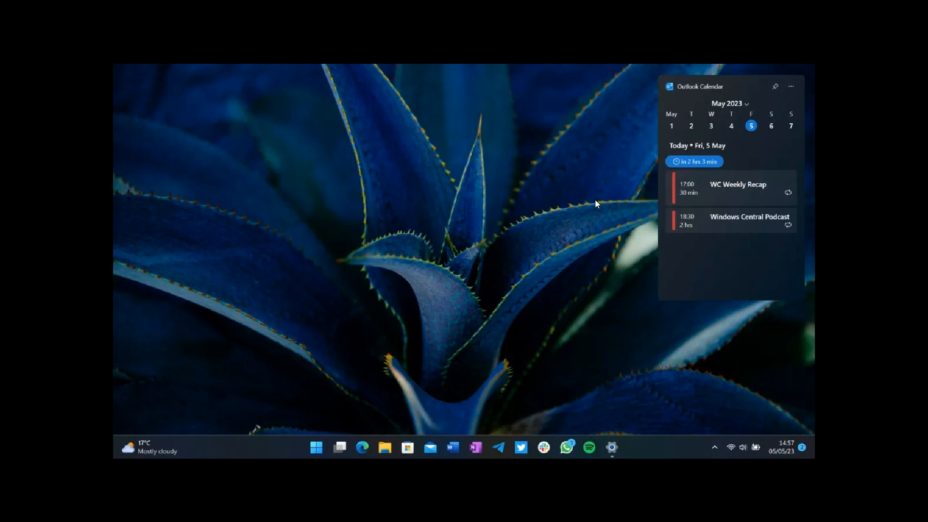
{"action": "mouse_move", "coordinate": [629, 166]}
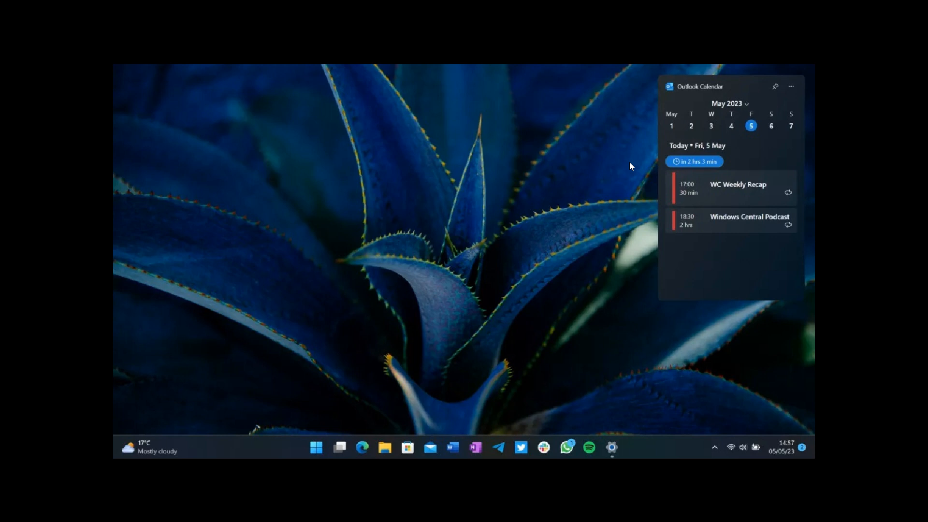
{"action": "mouse_move", "coordinate": [556, 240]}
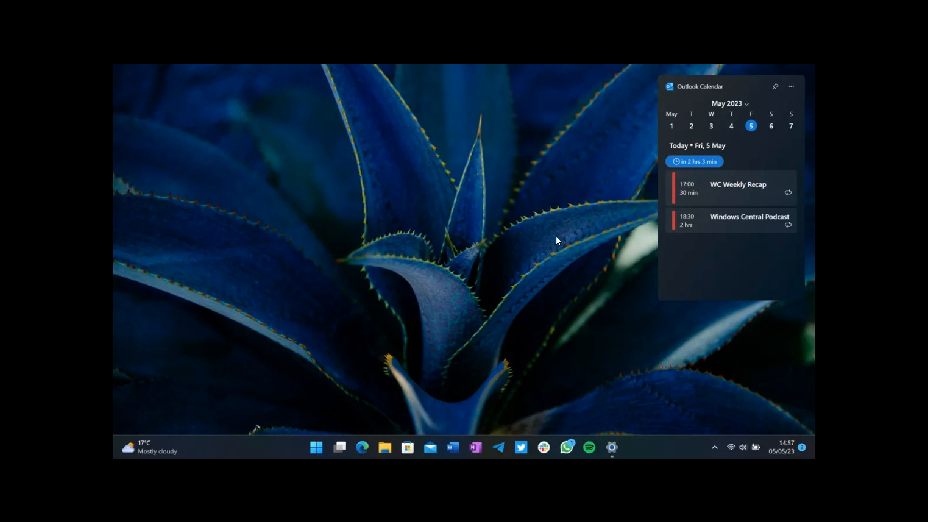
{"action": "mouse_move", "coordinate": [613, 178]}
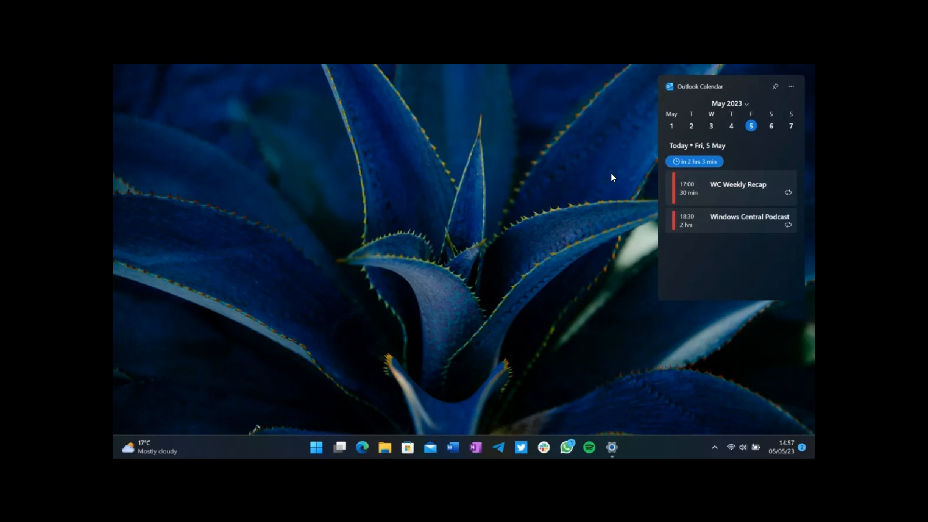
{"action": "mouse_move", "coordinate": [605, 186]}
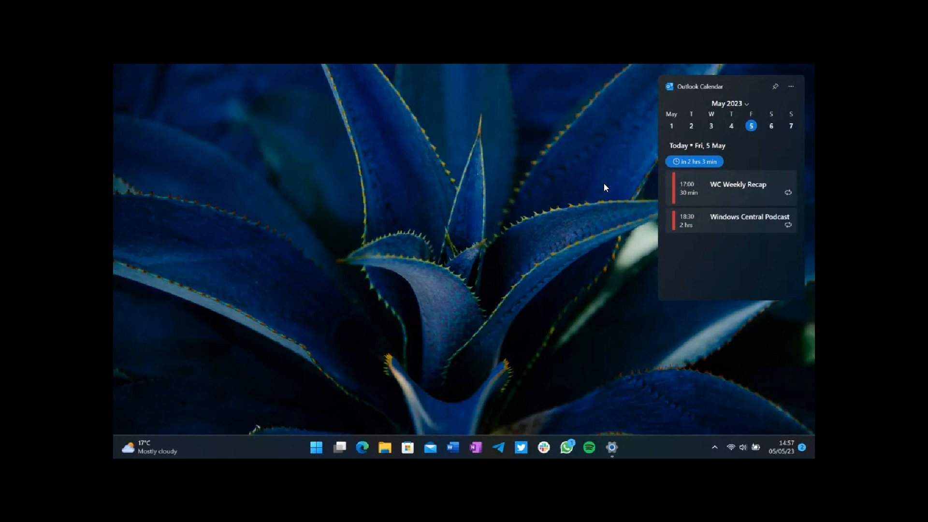
{"action": "mouse_move", "coordinate": [505, 375]}
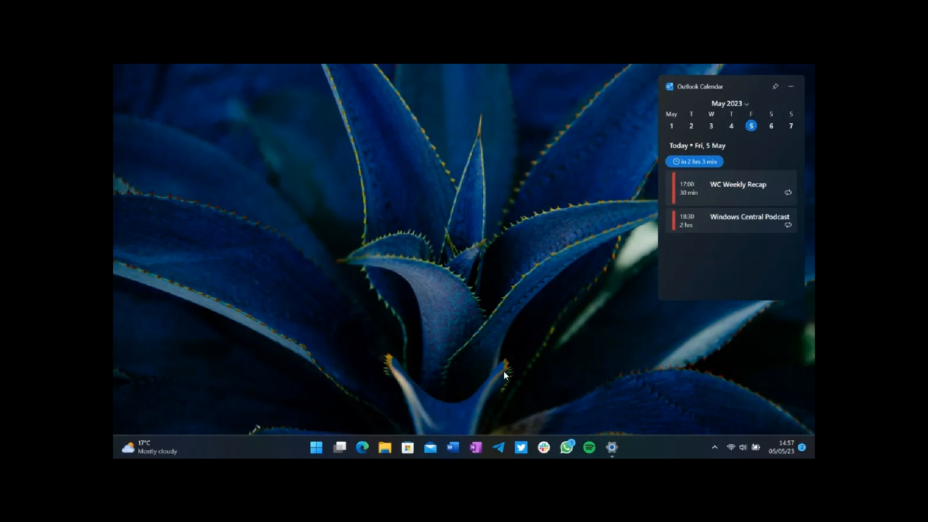
{"action": "mouse_move", "coordinate": [618, 237]}
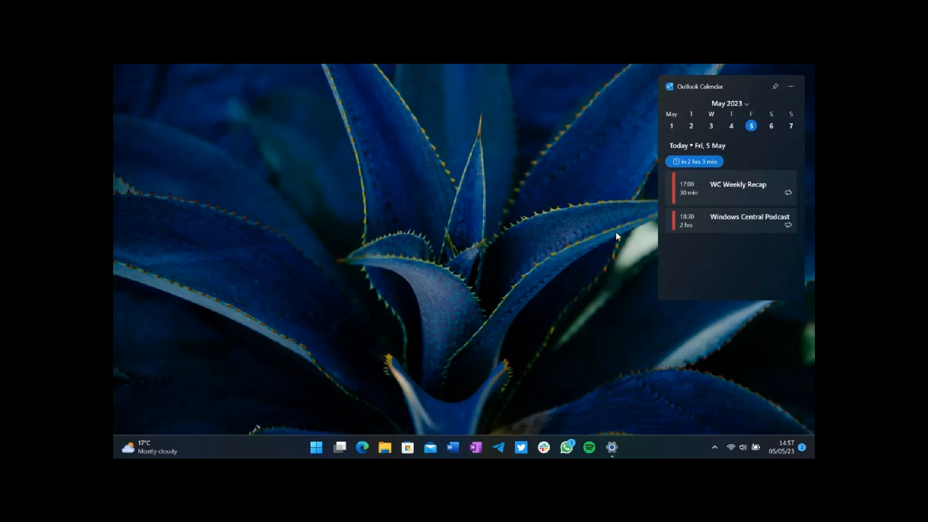
{"action": "mouse_move", "coordinate": [601, 211]}
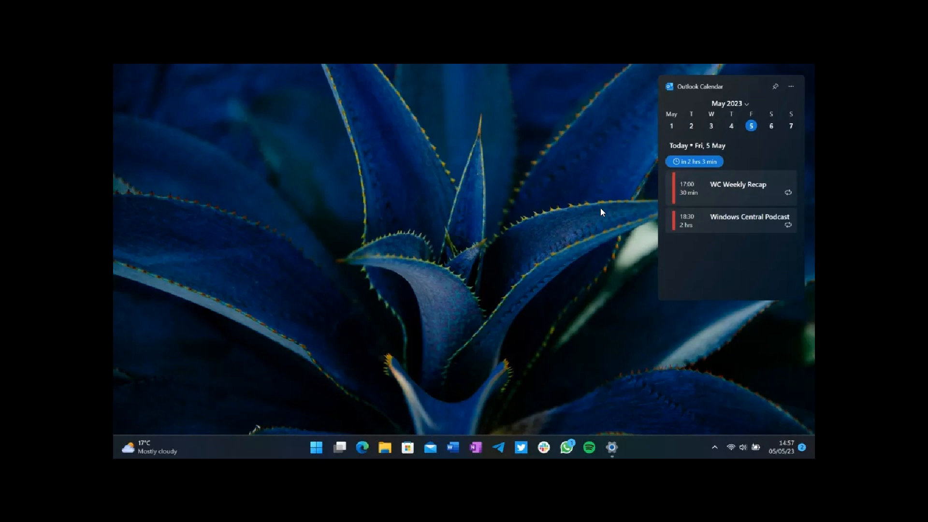
{"action": "mouse_move", "coordinate": [584, 215]}
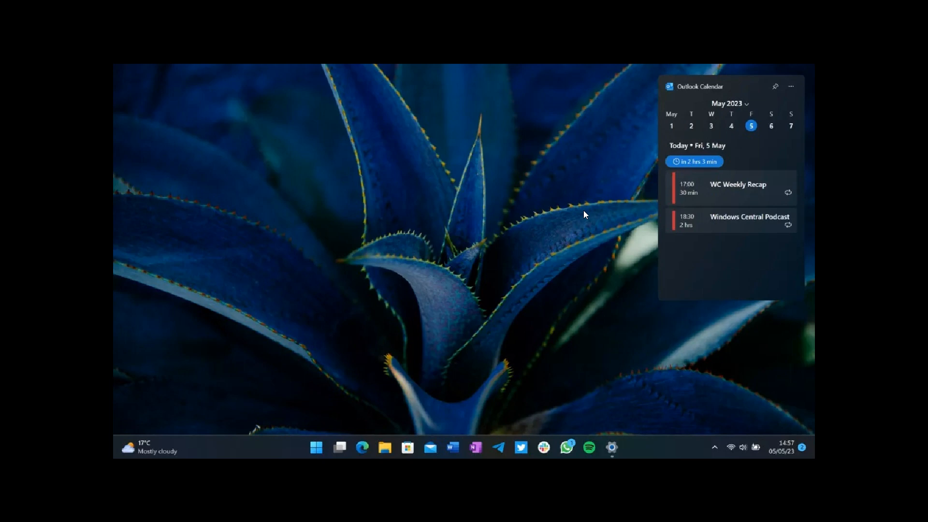
{"action": "mouse_move", "coordinate": [697, 185]}
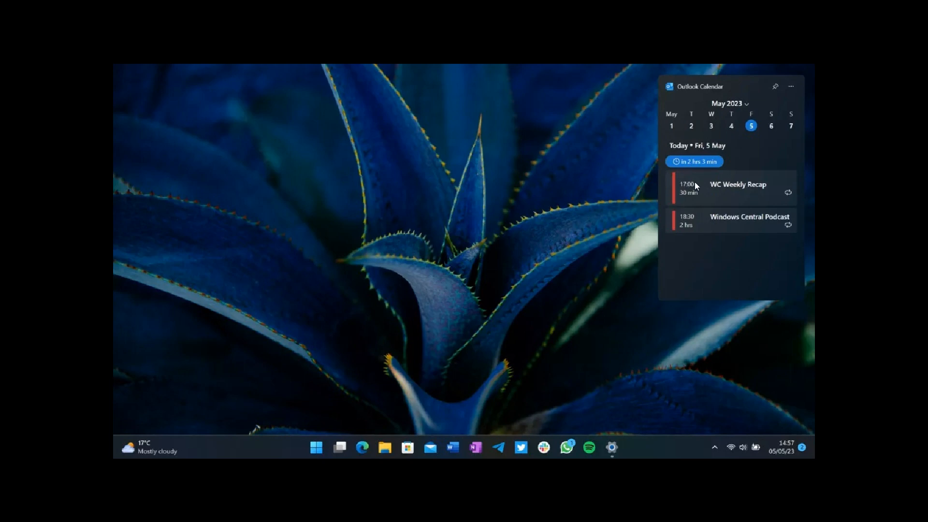
{"action": "mouse_move", "coordinate": [687, 184]}
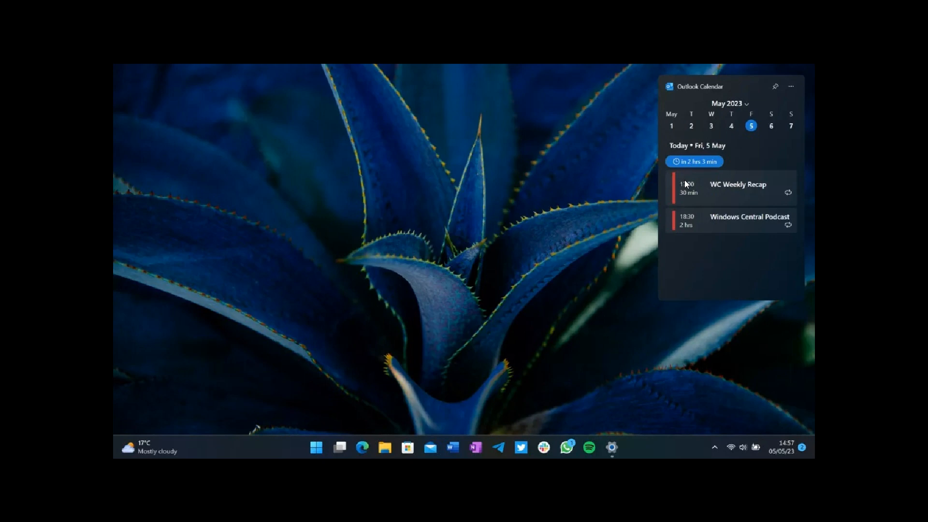
{"action": "mouse_move", "coordinate": [561, 220]}
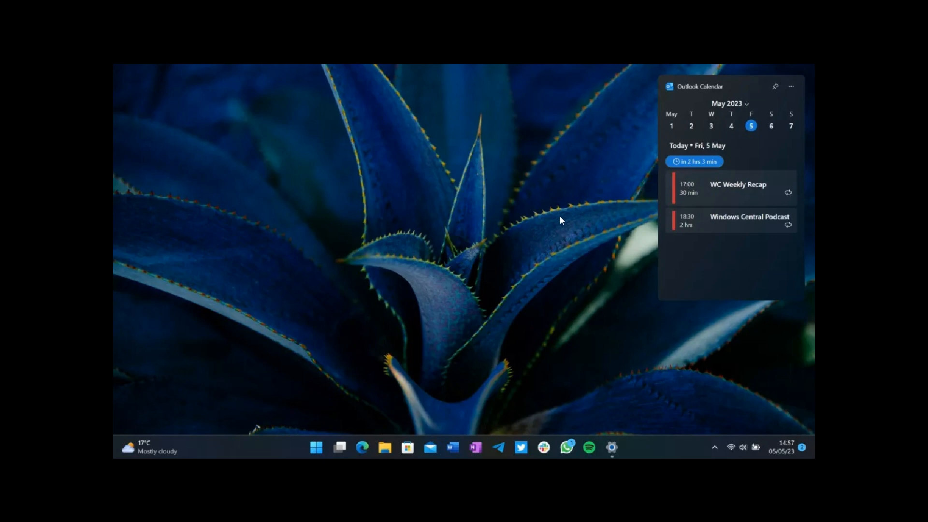
{"action": "mouse_move", "coordinate": [555, 220]}
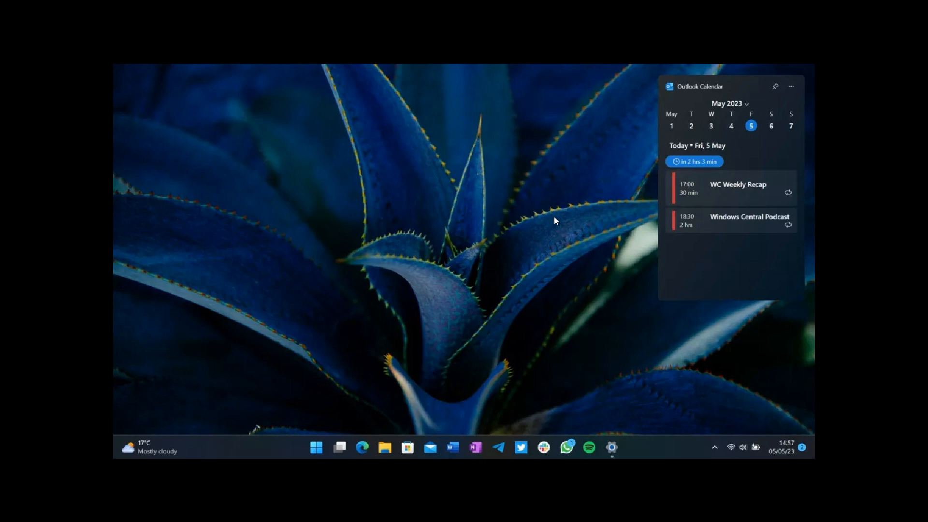
{"action": "mouse_move", "coordinate": [664, 507]}
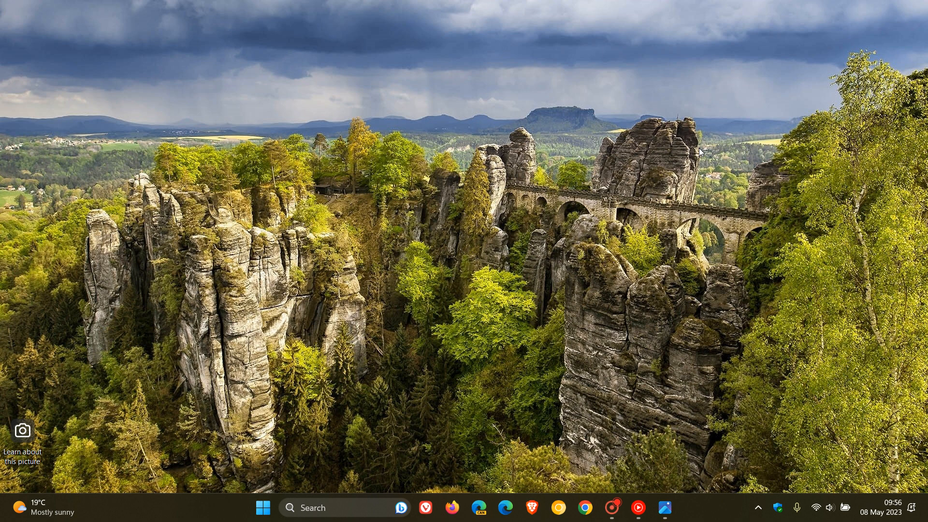
{"action": "mouse_move", "coordinate": [370, 186]}
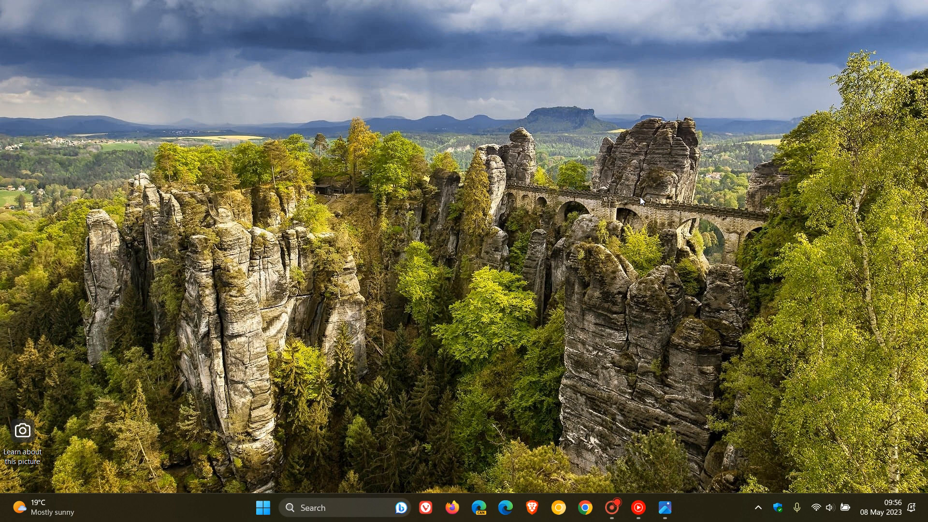
{"action": "mouse_move", "coordinate": [596, 187]}
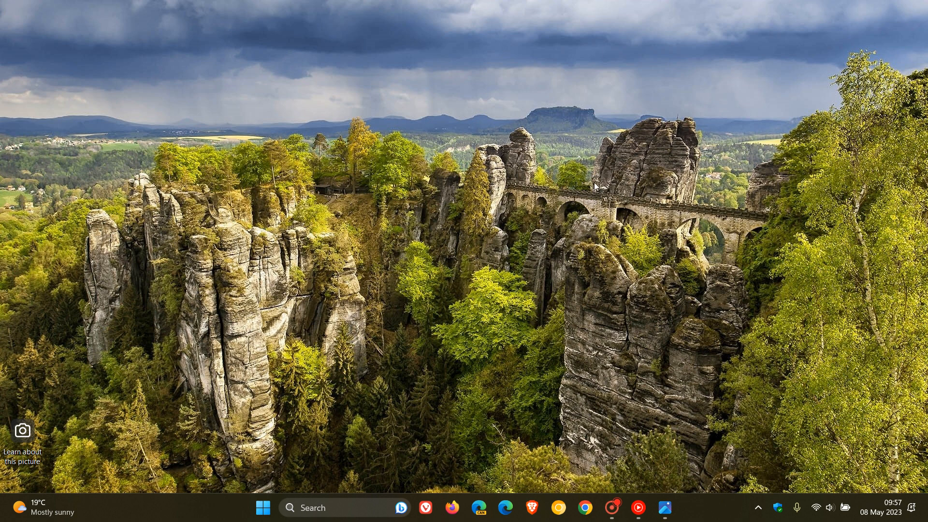